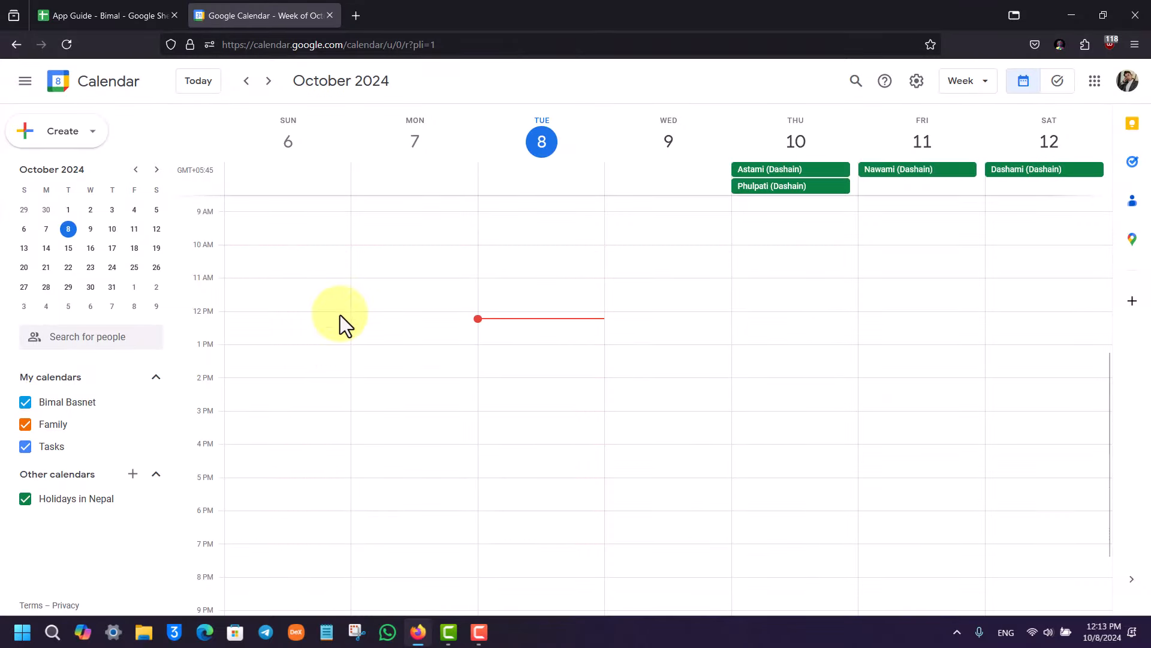
{"action": "mouse_move", "coordinate": [521, 90]}
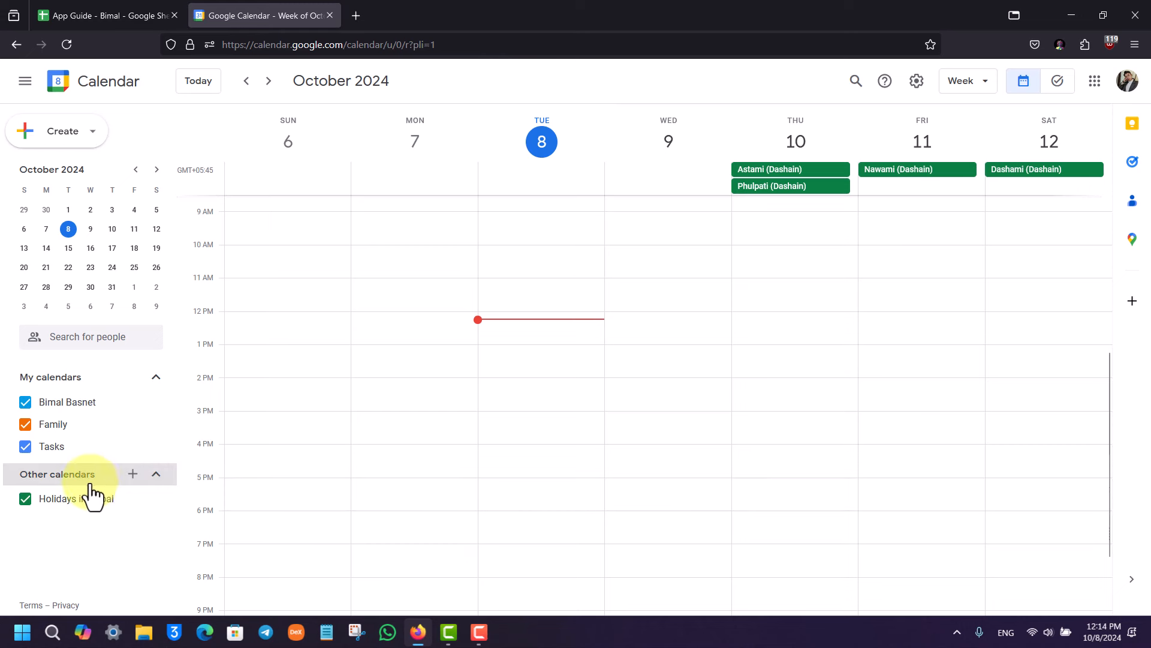
{"action": "mouse_move", "coordinate": [132, 474]}
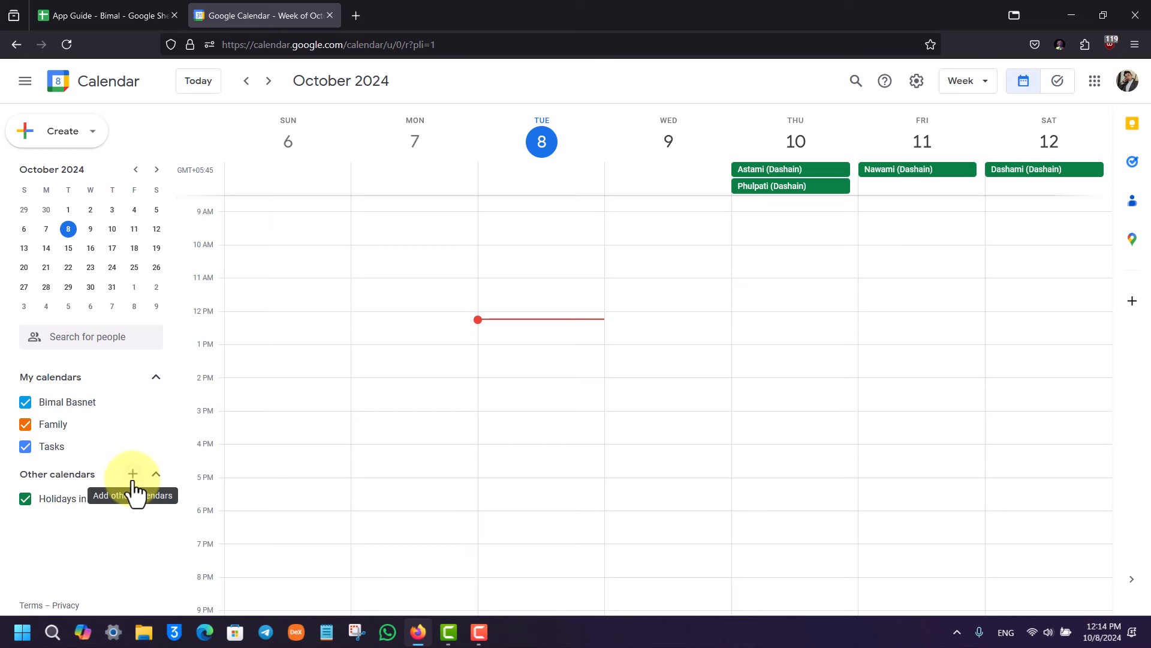
Open the add-calendar menu from the + beside Other calendars
{"action": "left_click", "coordinate": [132, 473]}
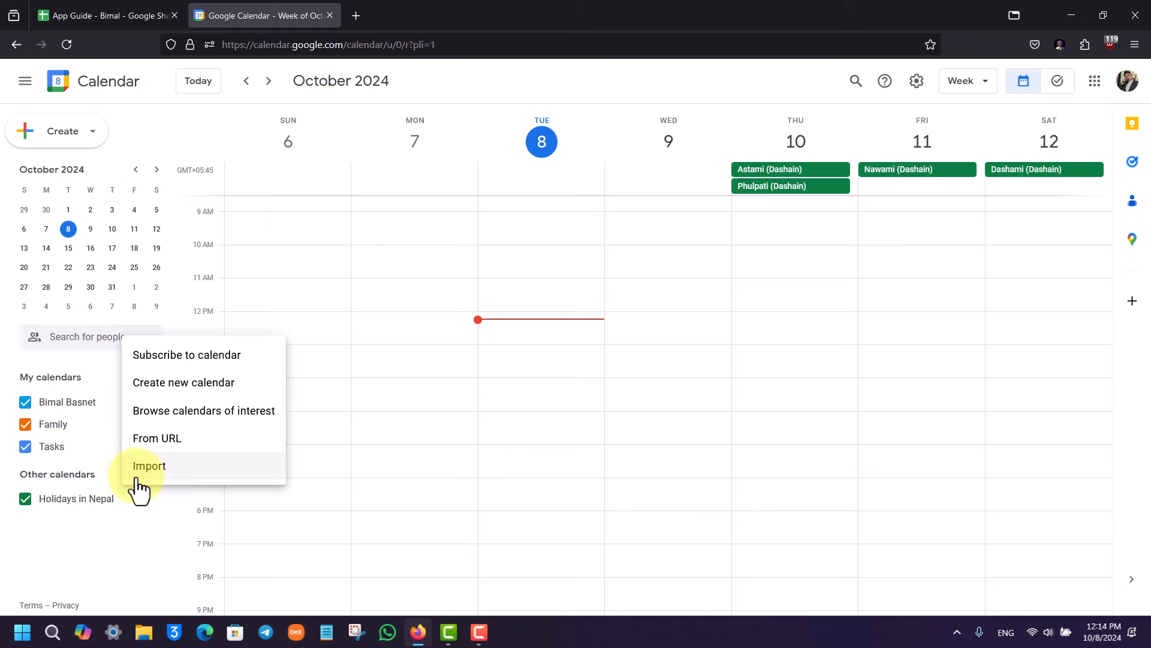
{"action": "mouse_move", "coordinate": [248, 395]}
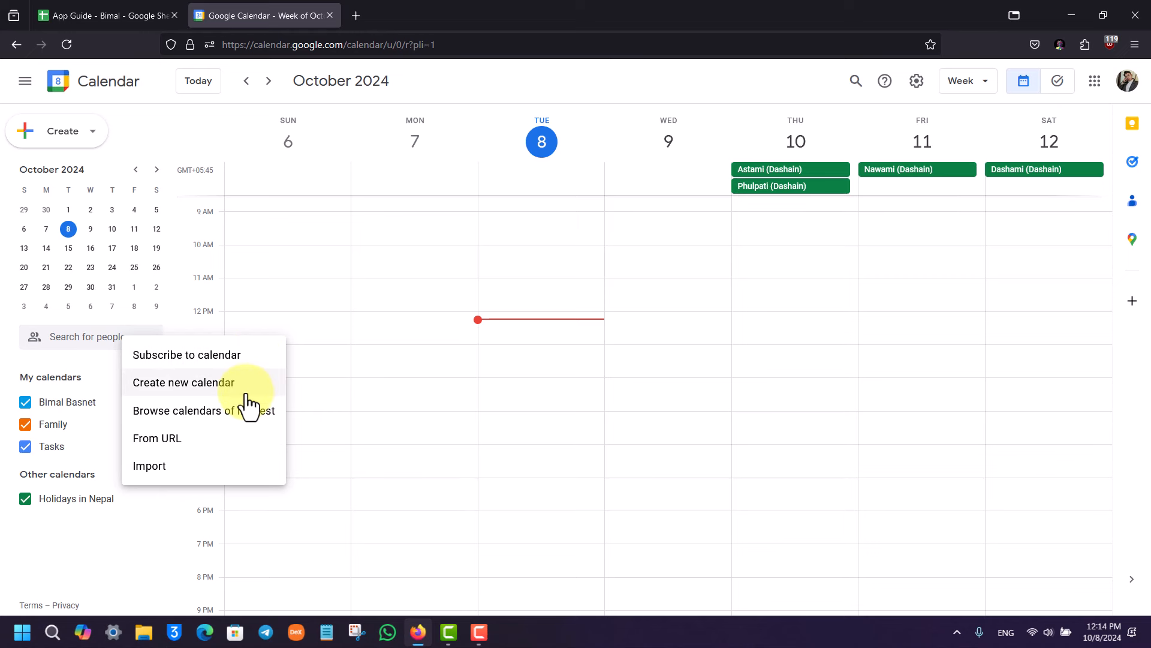
Enter 'Demo Calendar' as a new calendar name, abandon it, and minimize the browser
{"action": "left_click", "coordinate": [183, 382]}
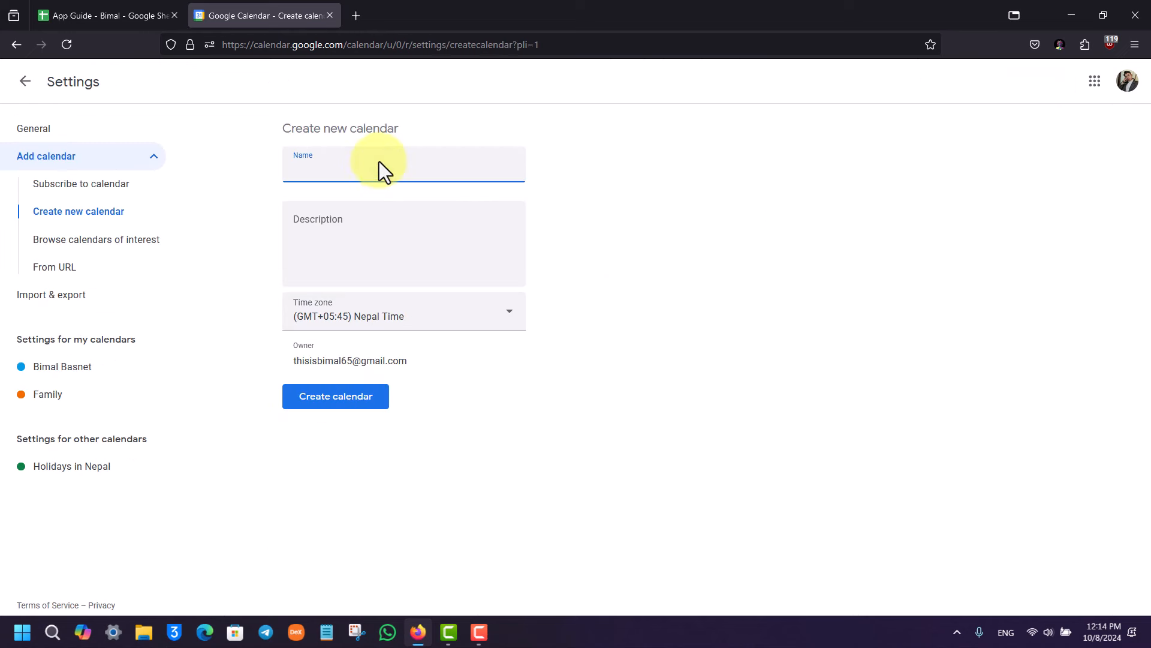
{"action": "type", "text": "Demo"}
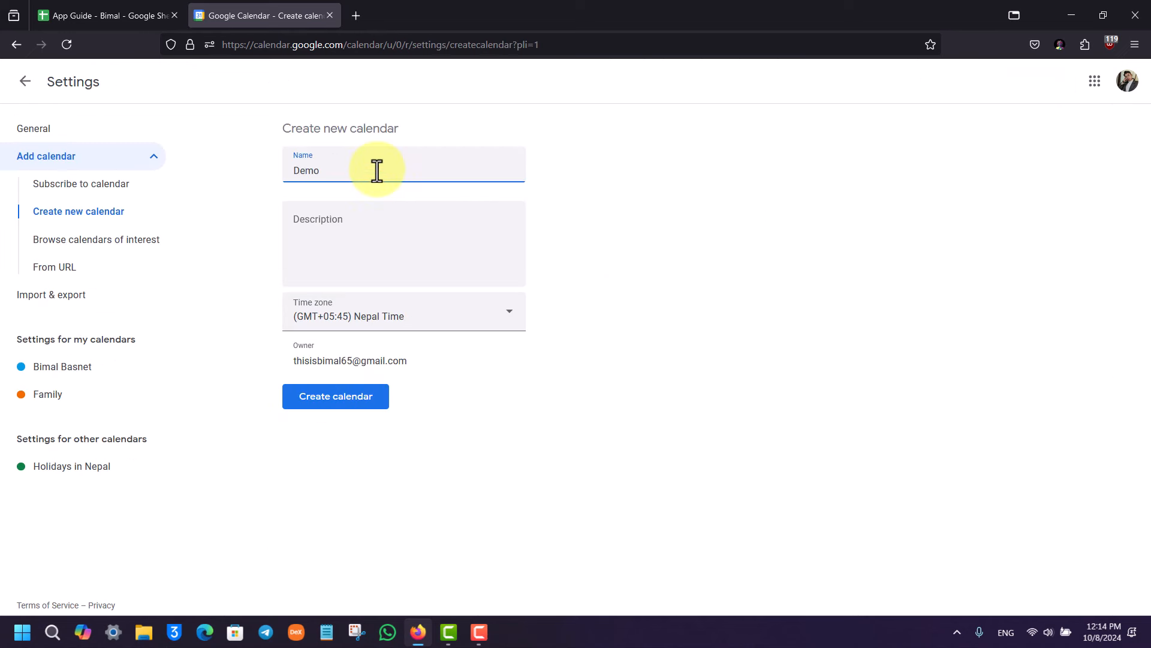
{"action": "type", "text": "Calendar"}
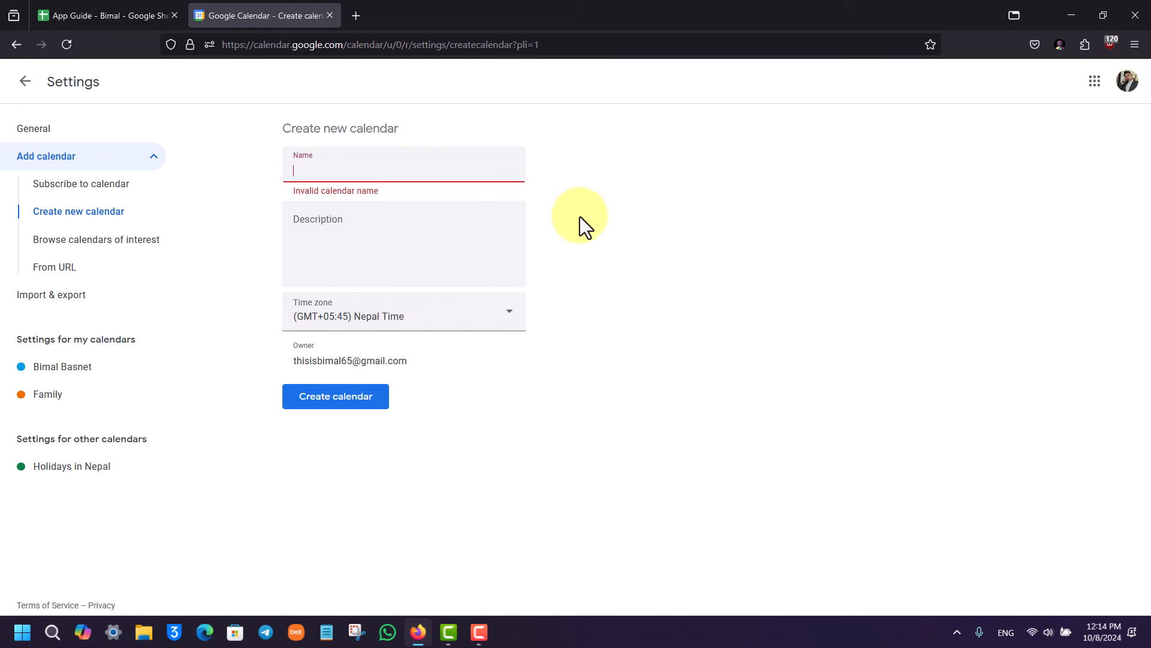
{"action": "left_click", "coordinate": [26, 81]}
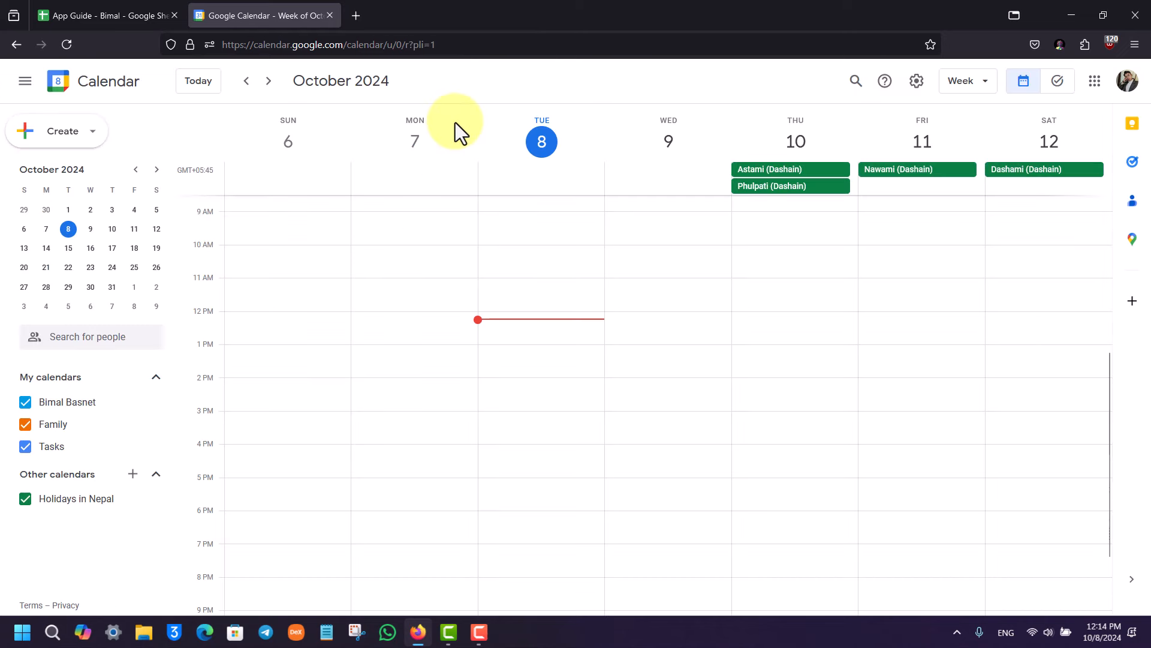
{"action": "mouse_move", "coordinate": [1079, 13]}
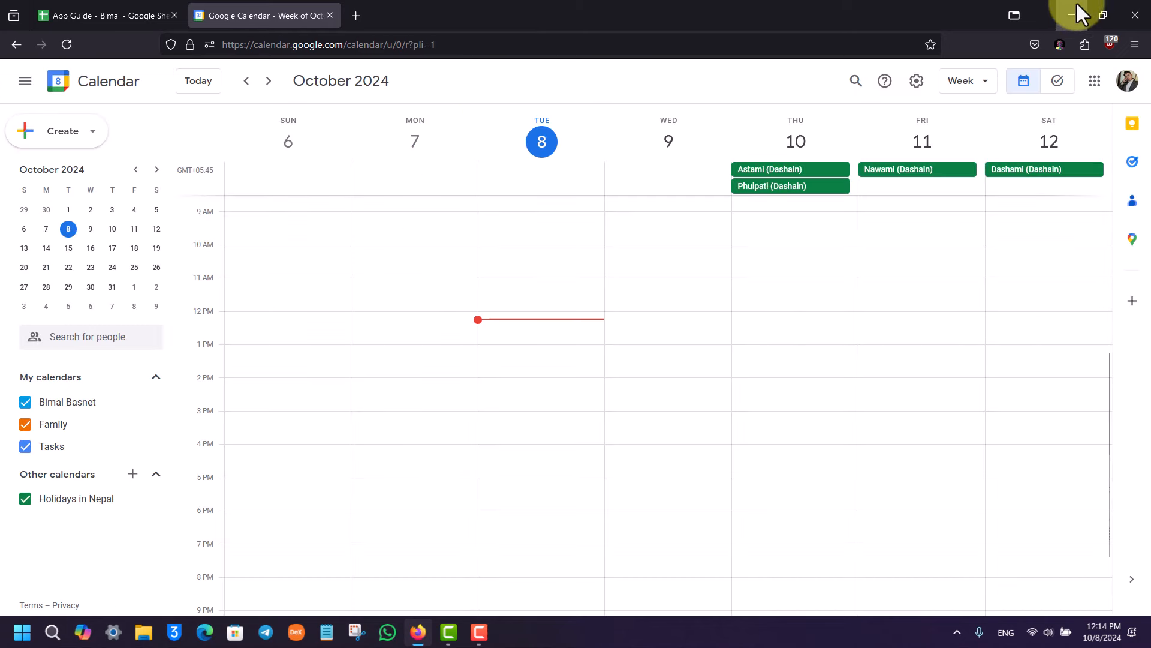
{"action": "left_click", "coordinate": [1075, 14]}
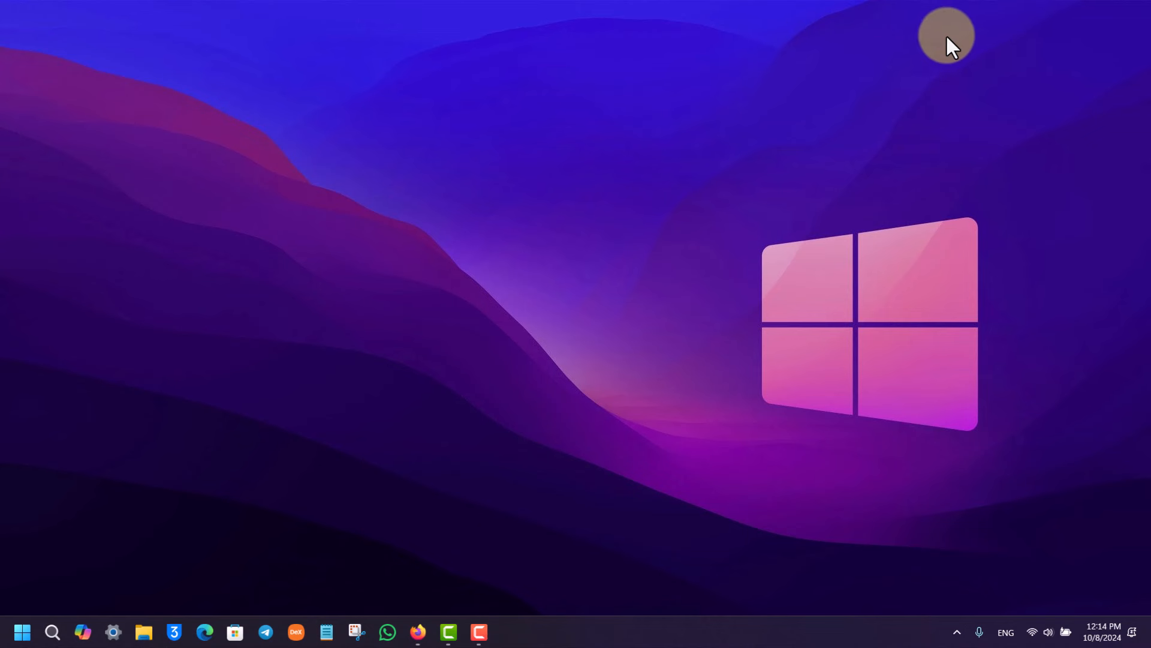
{"action": "mouse_move", "coordinate": [926, 38]}
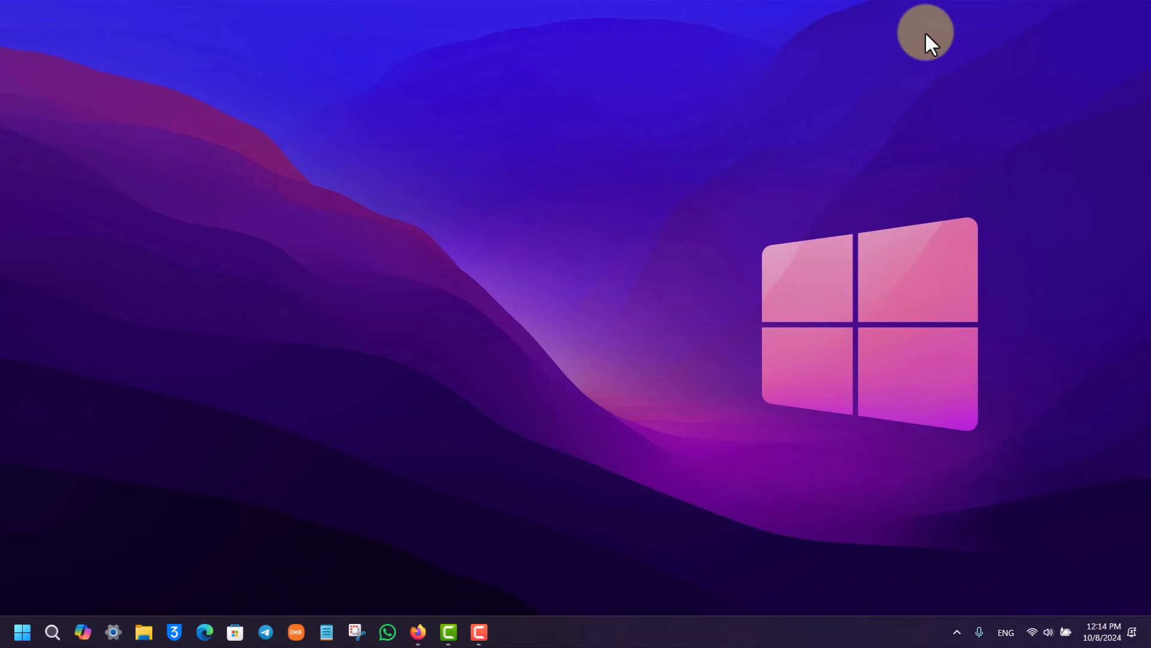